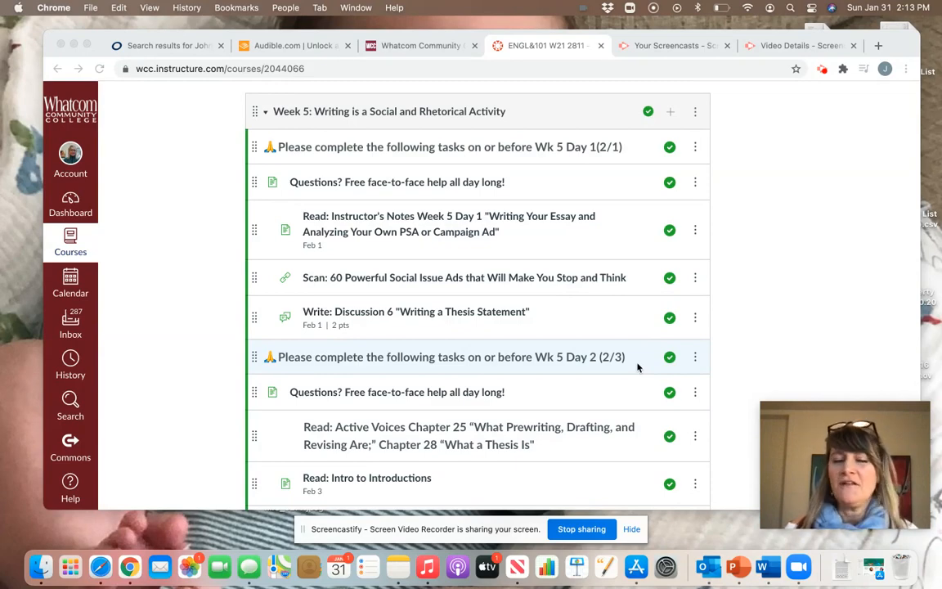
pyautogui.moveTo(626, 356)
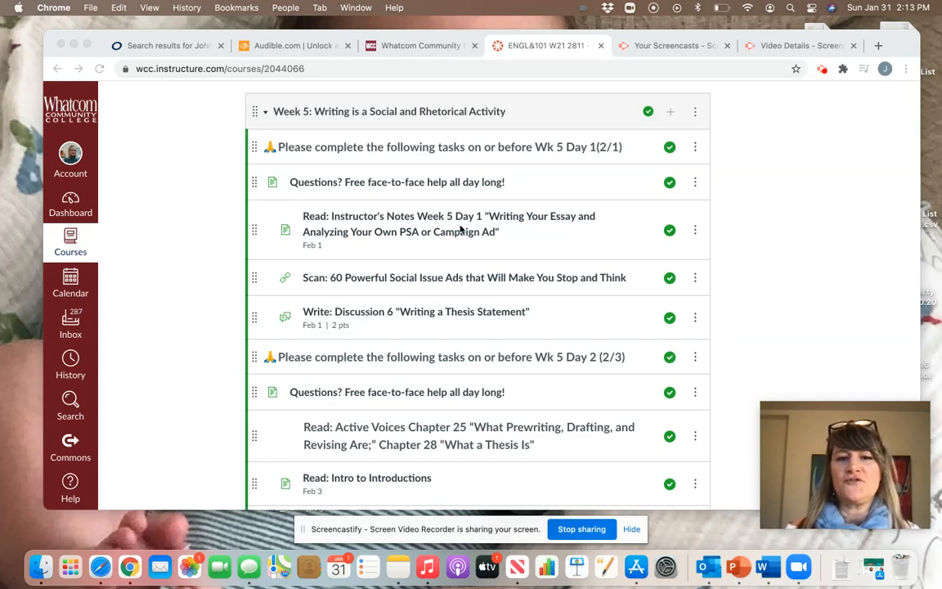
# Step: Open 'Read: Instructor's Notes Week 5 Day 1' from the Week 5 module
pyautogui.click(449, 223)
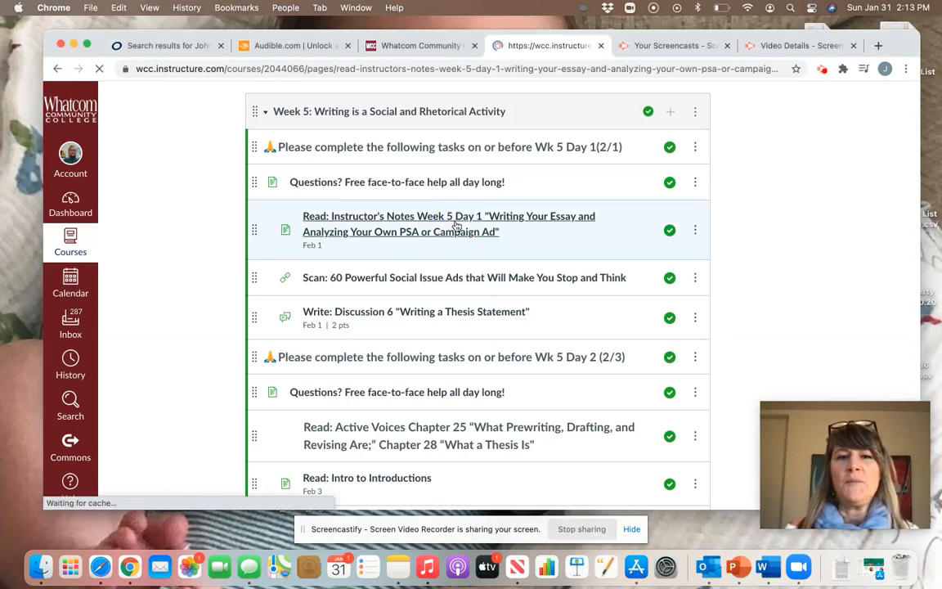
# Step: Read the Day 1 essay and PSA analysis notes, then return to Modules
pyautogui.click(449, 223)
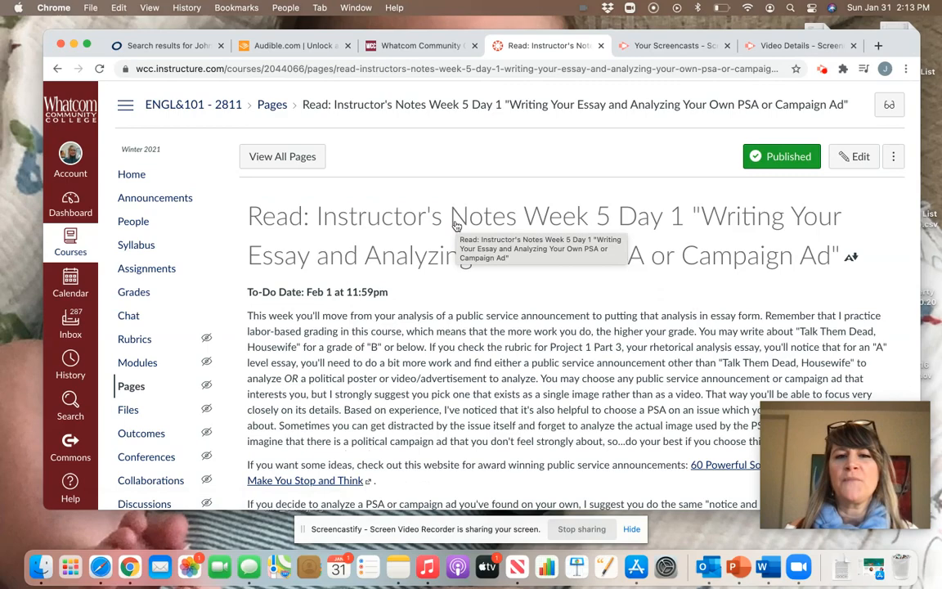
pyautogui.scroll(-3)
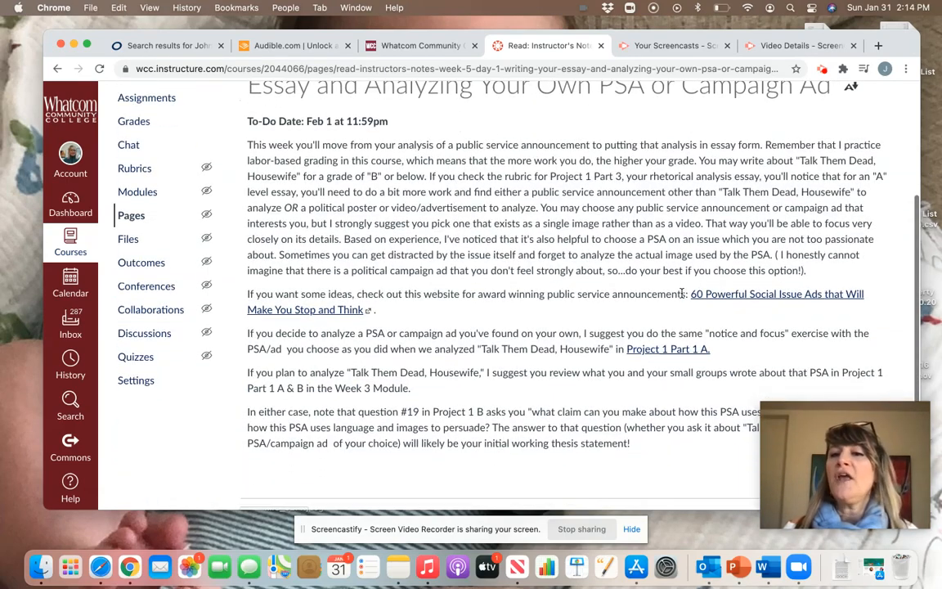
pyautogui.moveTo(720, 299)
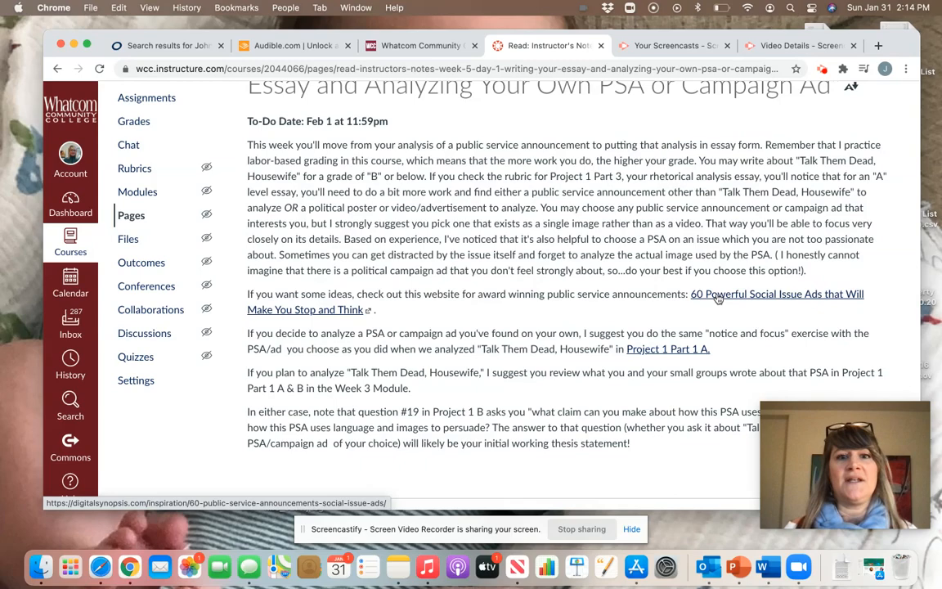
pyautogui.scroll(3)
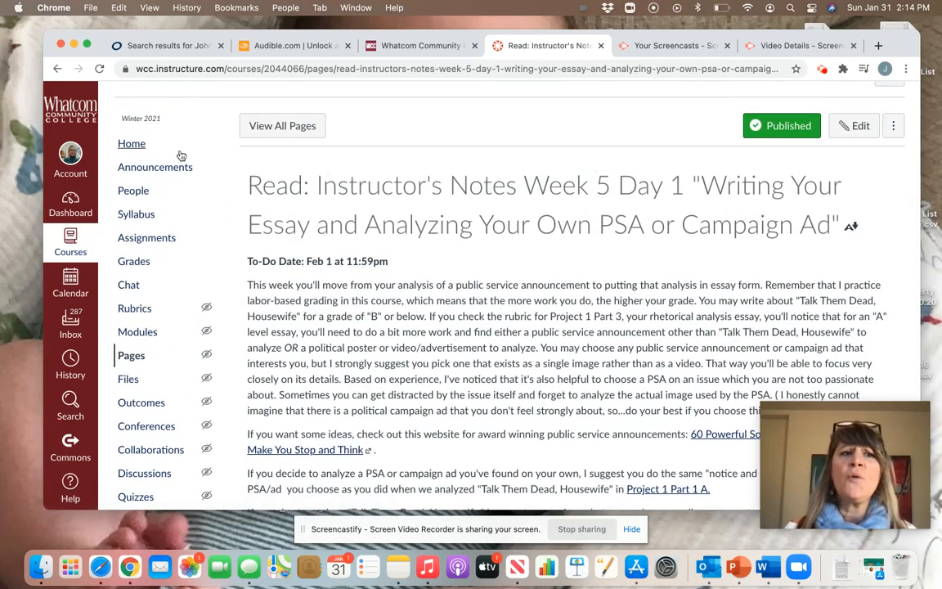
pyautogui.click(132, 143)
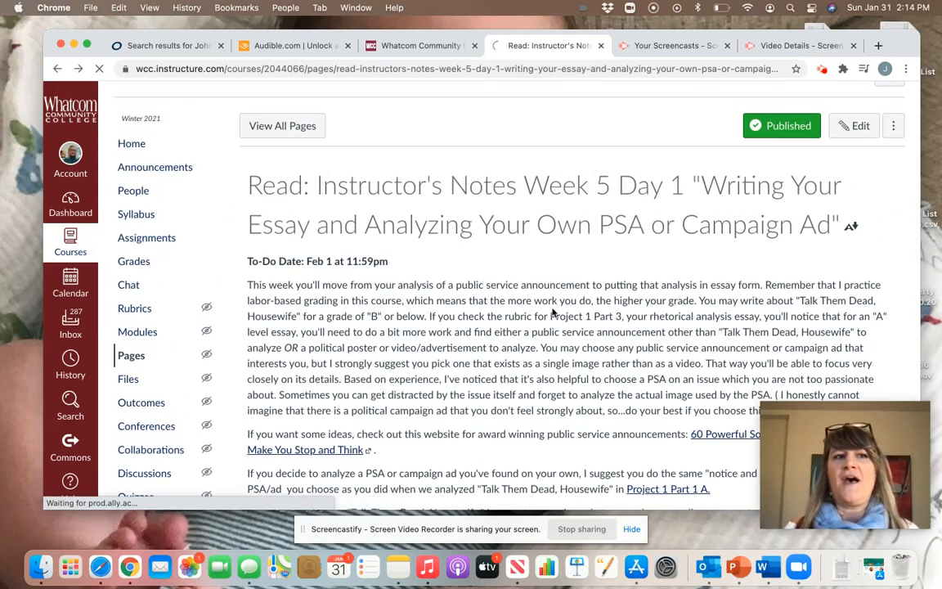
# Step: Review the Week 5 module's Day 1 and Day 2 items down to Discussion 6
pyautogui.click(57, 67)
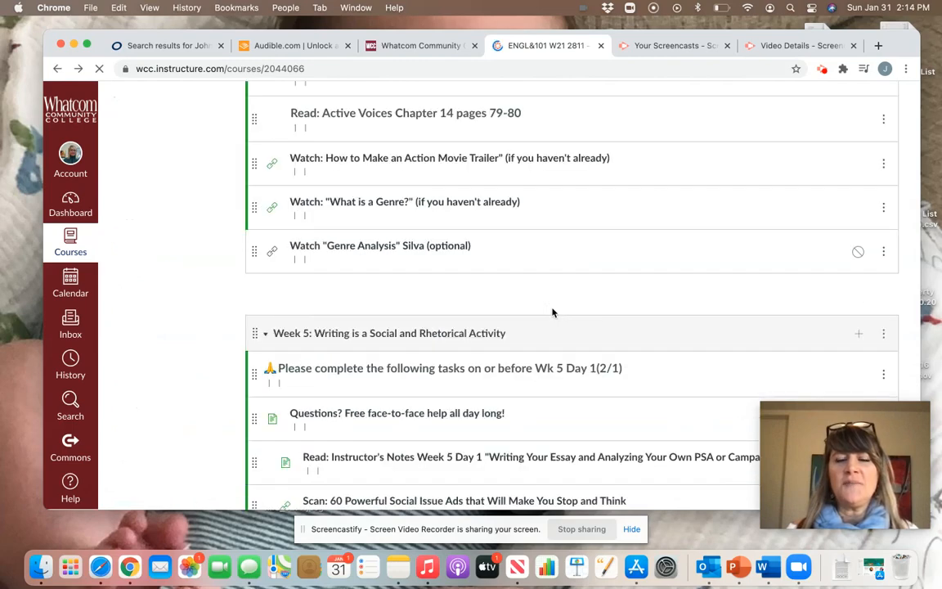
pyautogui.scroll(-3)
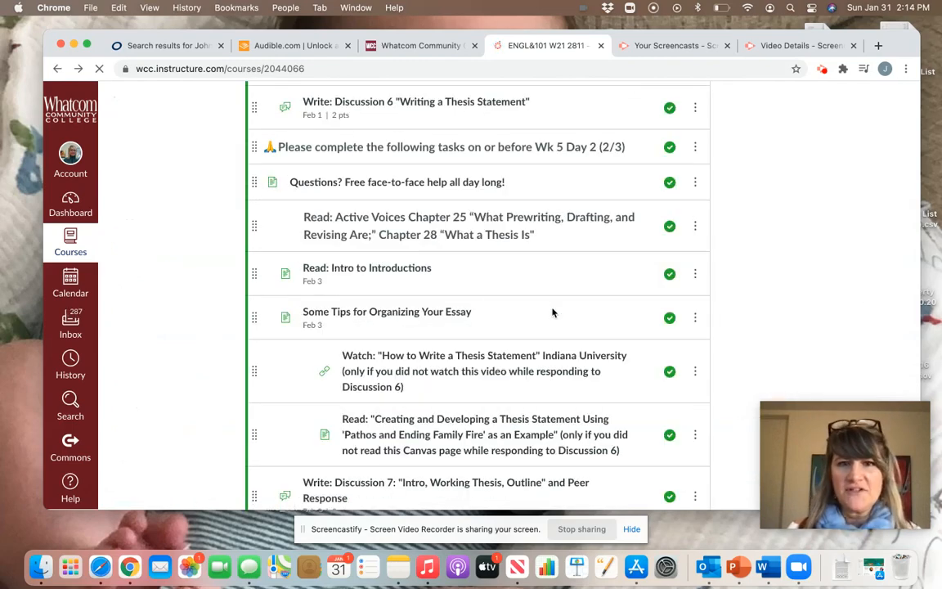
pyautogui.scroll(3)
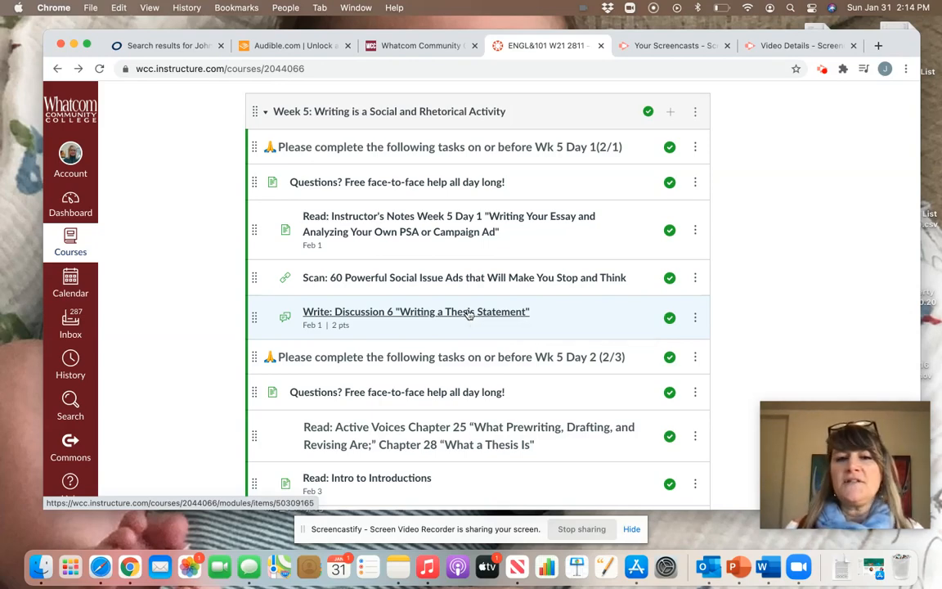
# Step: Open Discussion 6 'Writing a Thesis Statement' and read down to Task 1's video
pyautogui.click(415, 311)
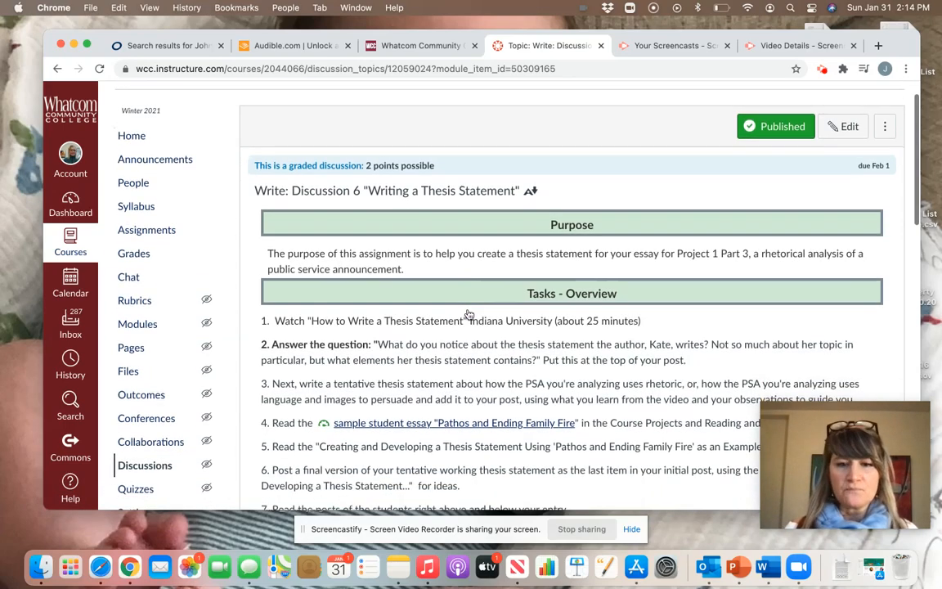
pyautogui.scroll(-3)
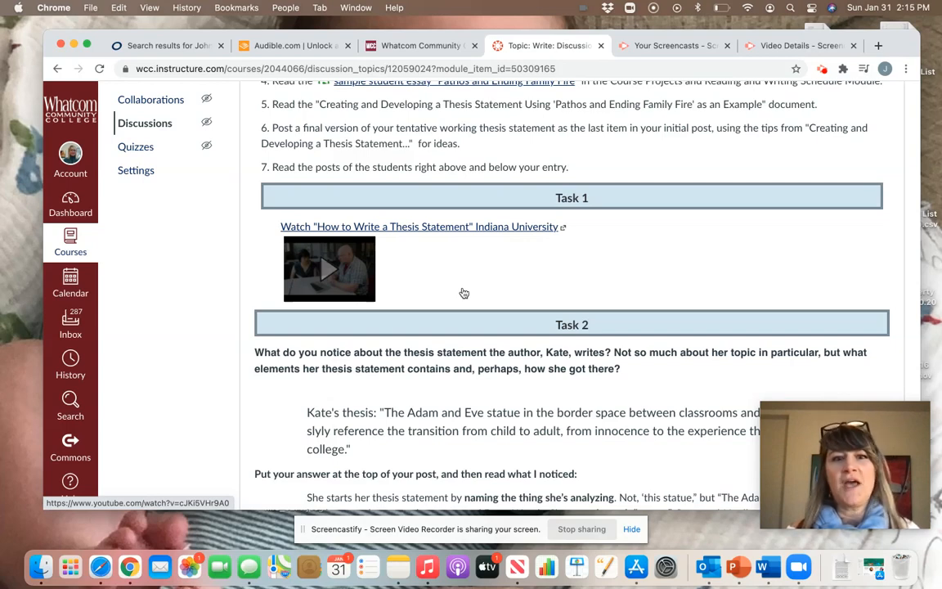
# Step: Read Discussion 6 Tasks 2 through 7 down to the Reply box
pyautogui.scroll(-3)
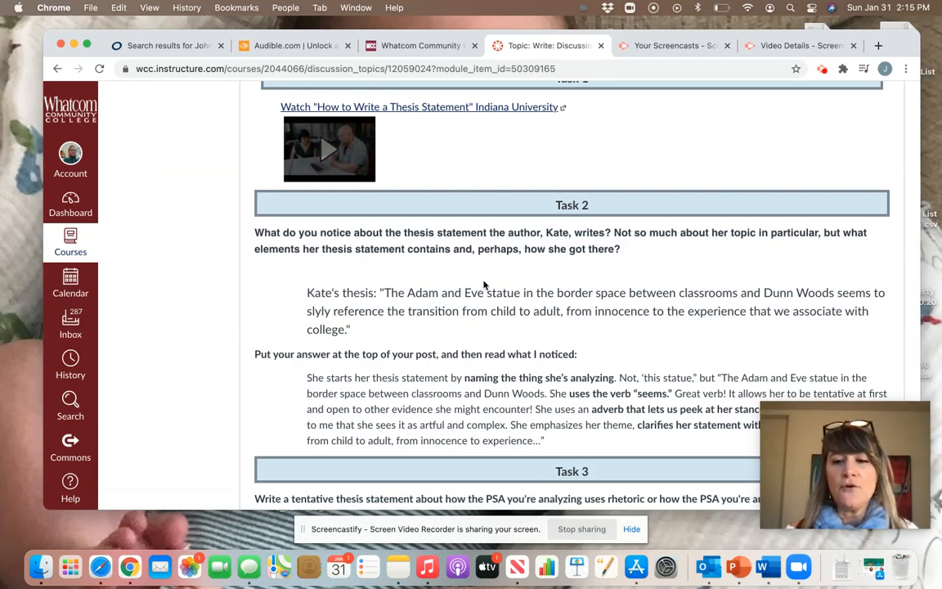
pyautogui.scroll(-3)
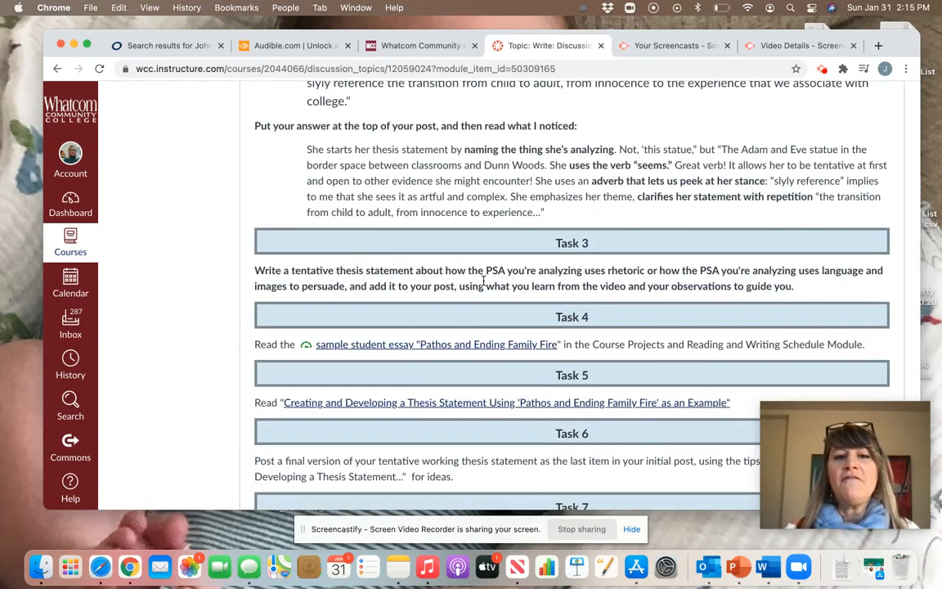
pyautogui.scroll(3)
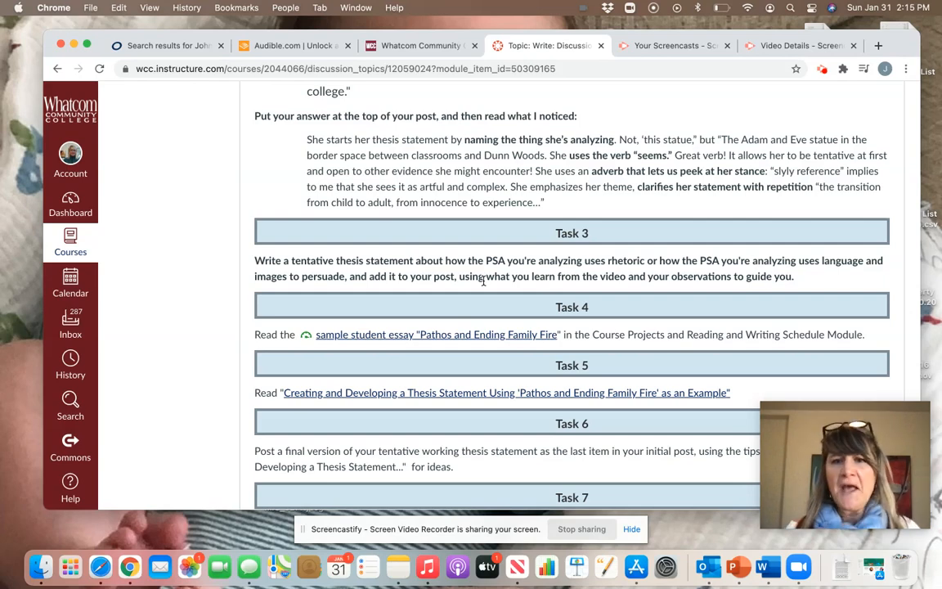
pyautogui.scroll(-3)
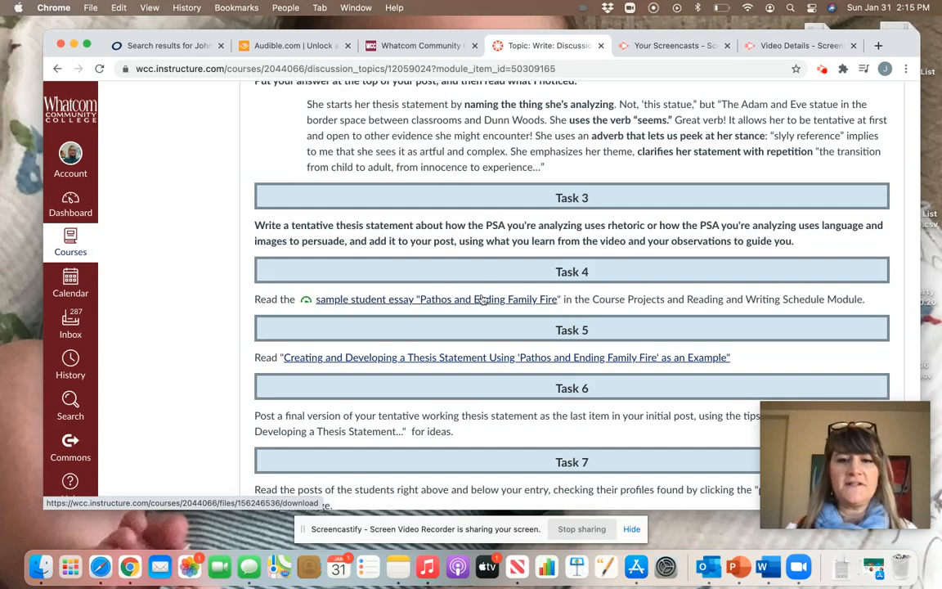
pyautogui.scroll(-3)
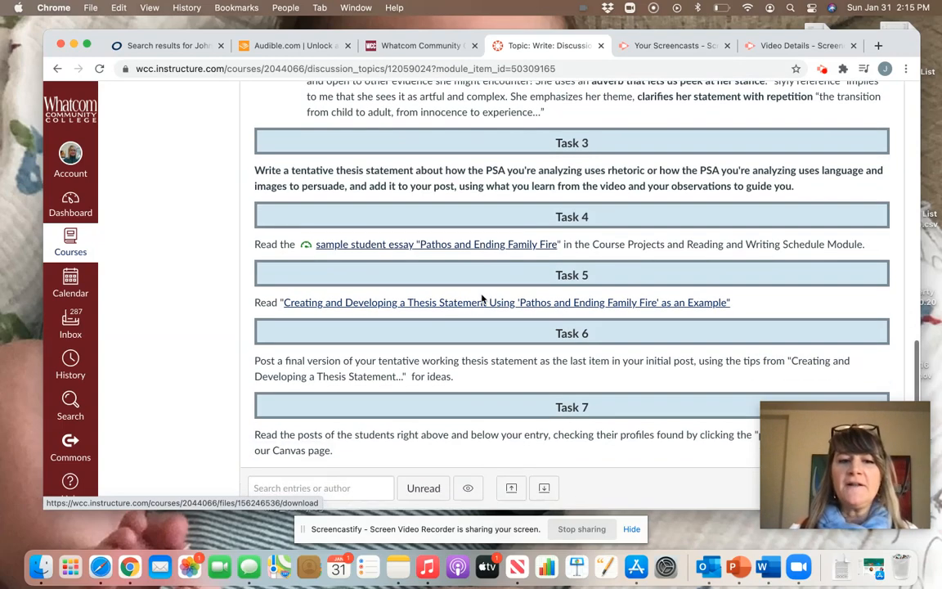
pyautogui.scroll(-3)
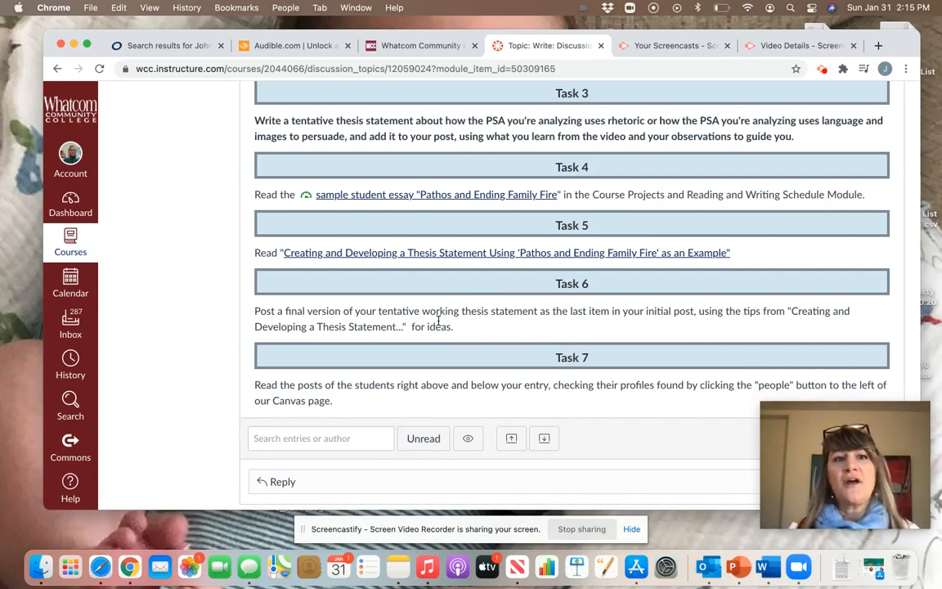
pyautogui.scroll(3)
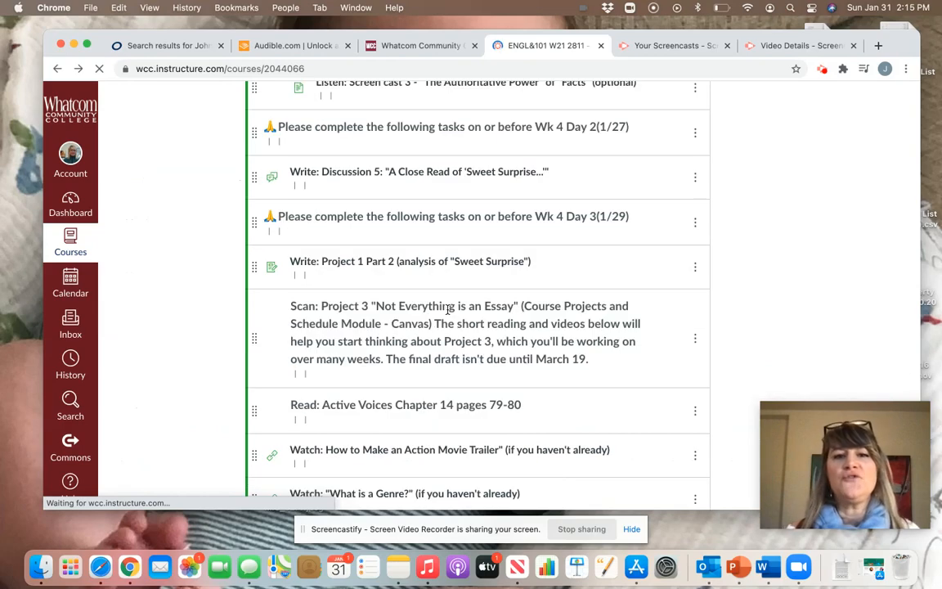
# Step: Scroll the Week 5 list and open Discussion 7: Intro, Working Thesis, Outline and Peer Response
pyautogui.scroll(-3)
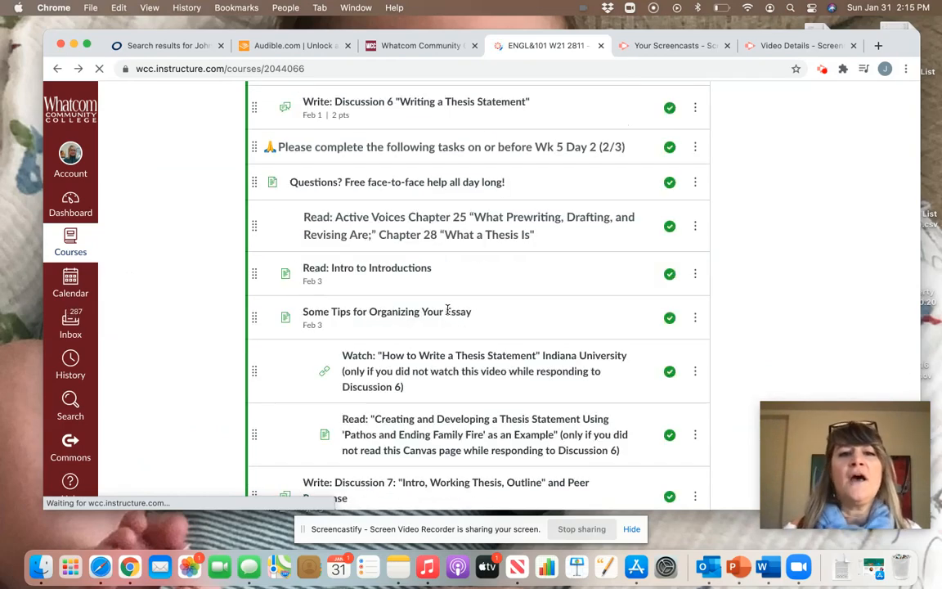
pyautogui.scroll(3)
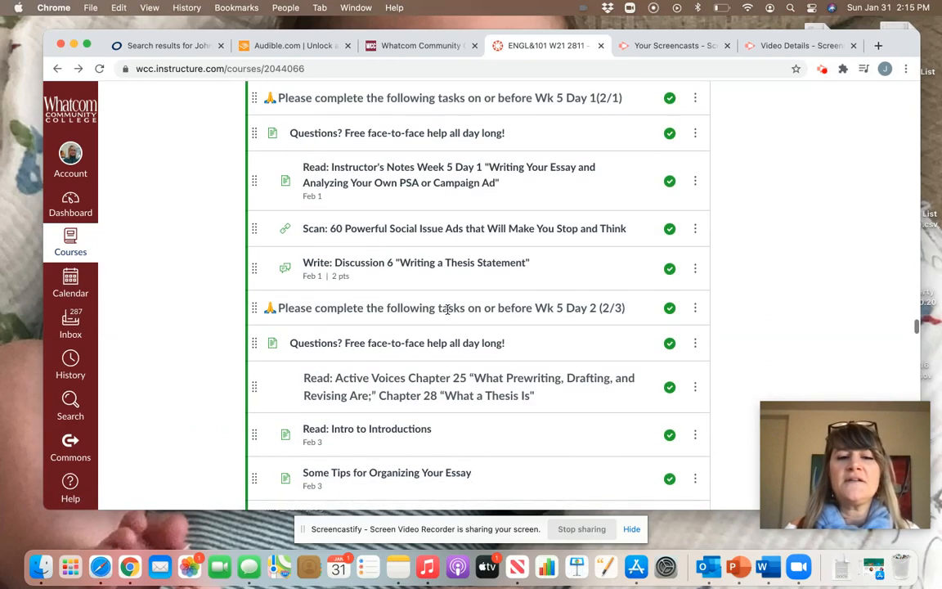
pyautogui.scroll(-3)
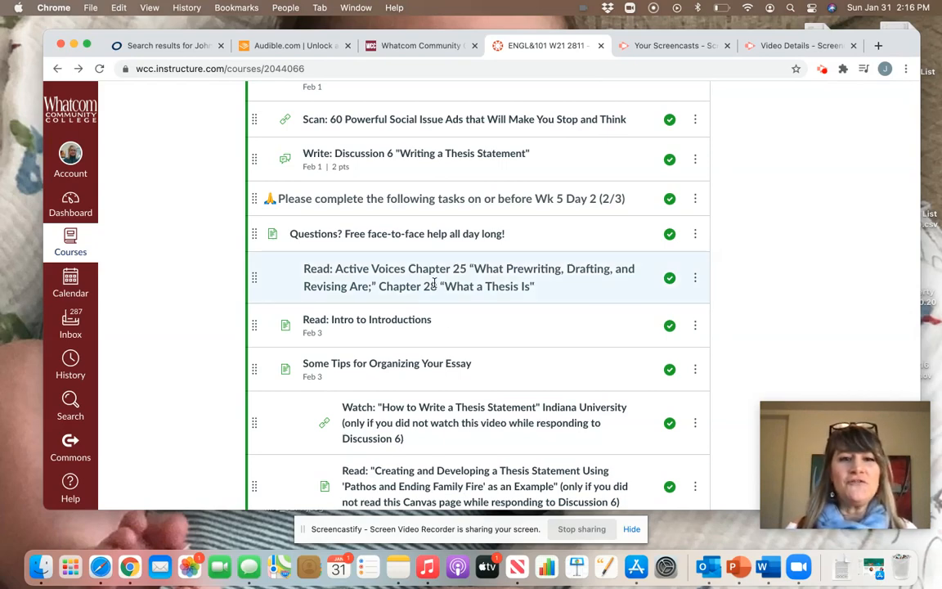
pyautogui.moveTo(469, 277)
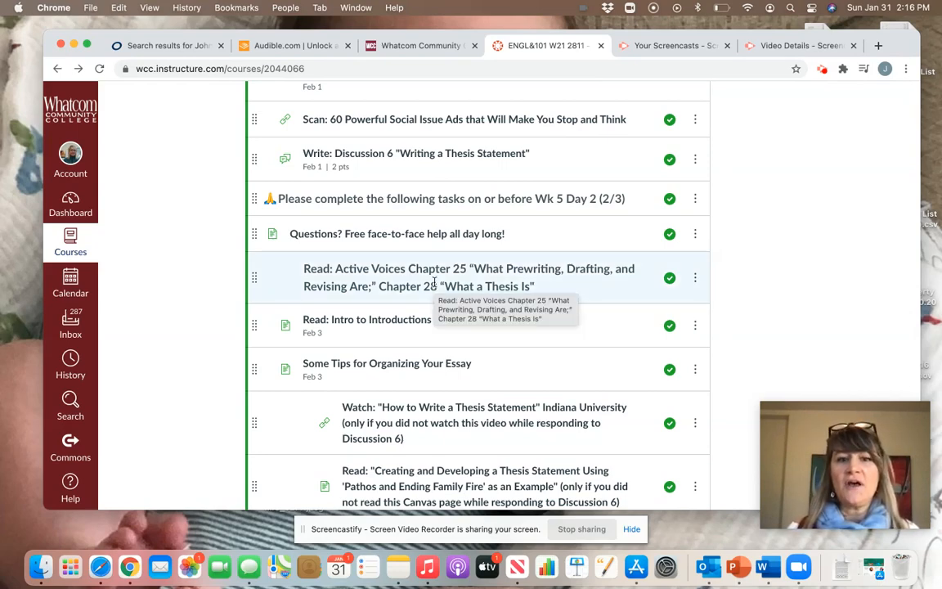
pyautogui.moveTo(424, 305)
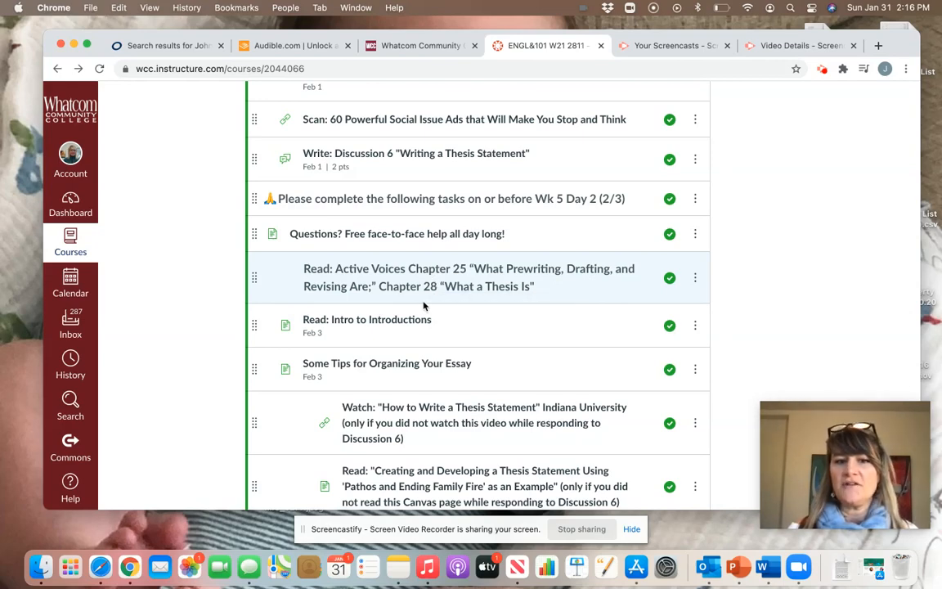
pyautogui.moveTo(400, 331)
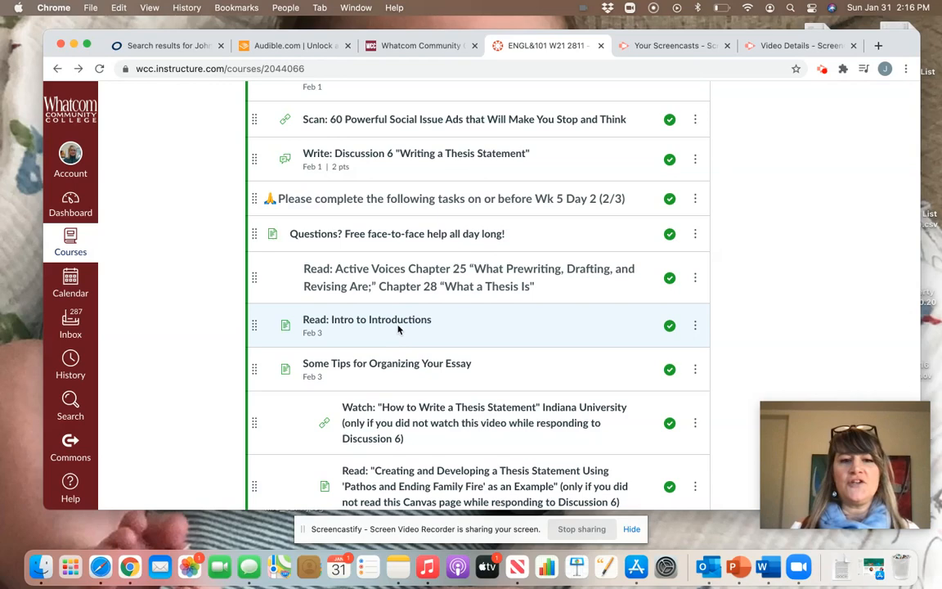
pyautogui.moveTo(401, 375)
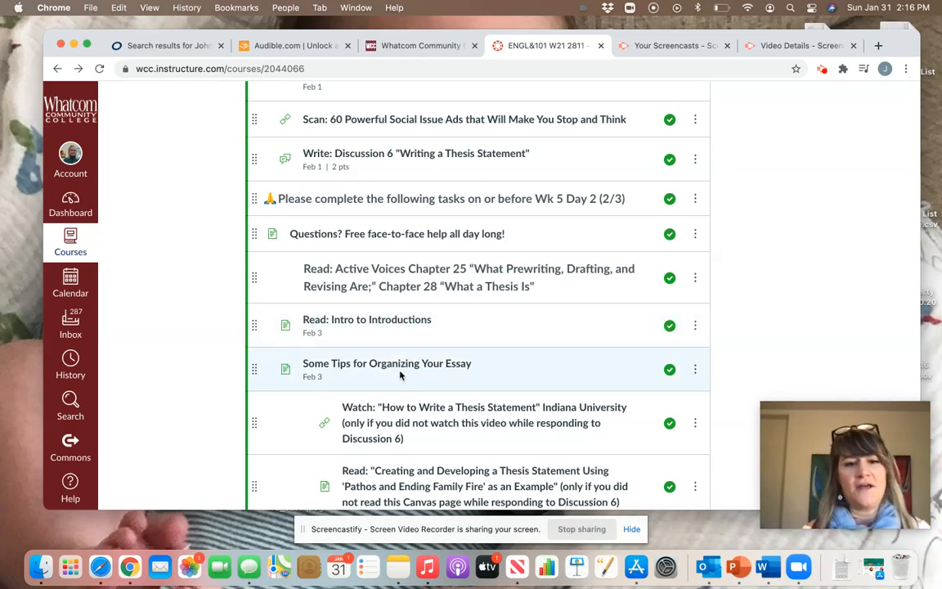
pyautogui.scroll(-3)
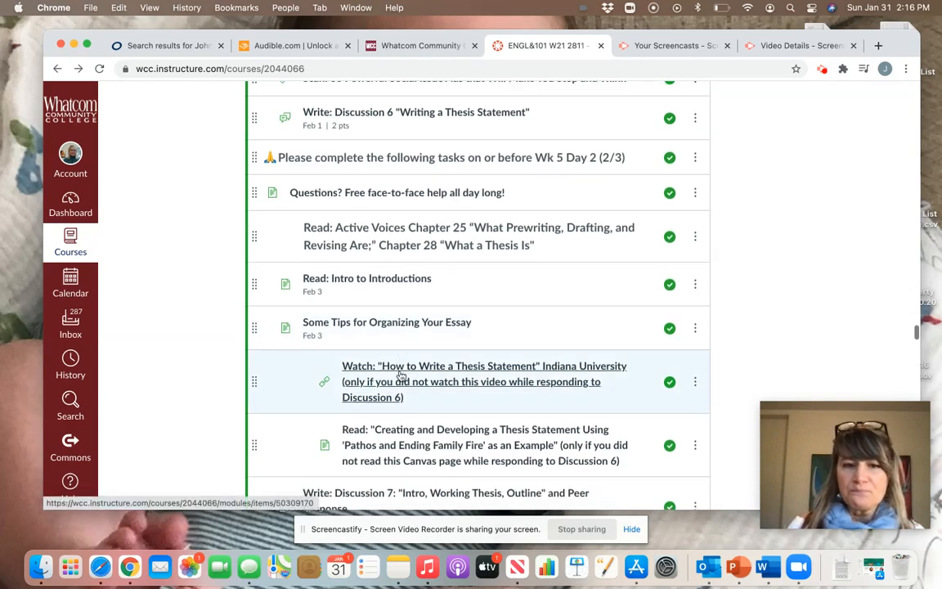
pyautogui.scroll(-3)
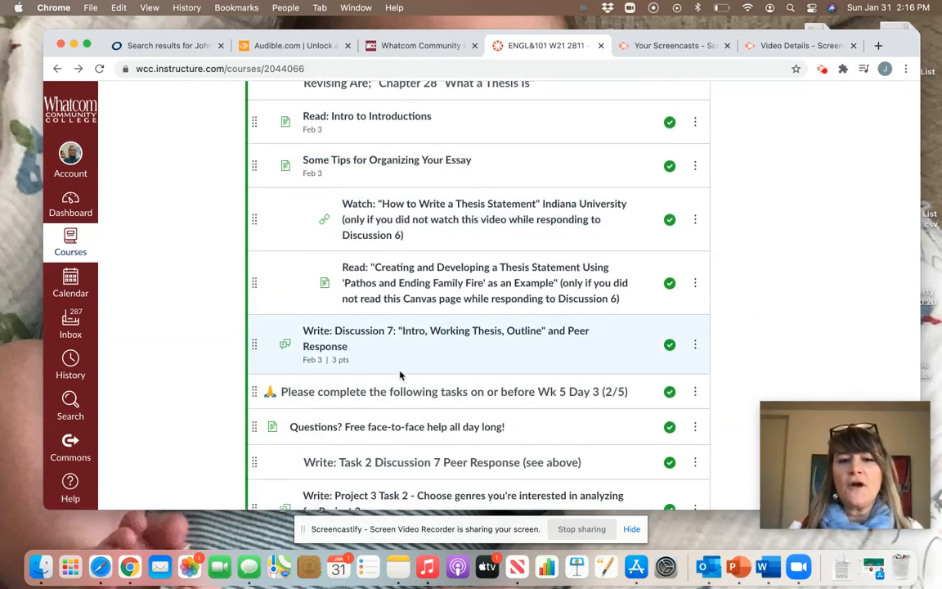
pyautogui.click(445, 330)
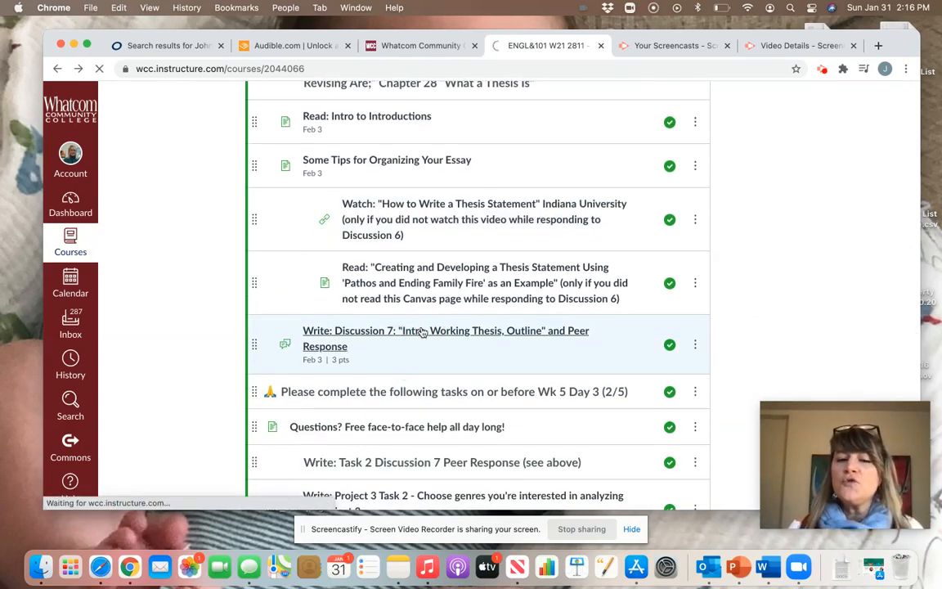
pyautogui.click(445, 331)
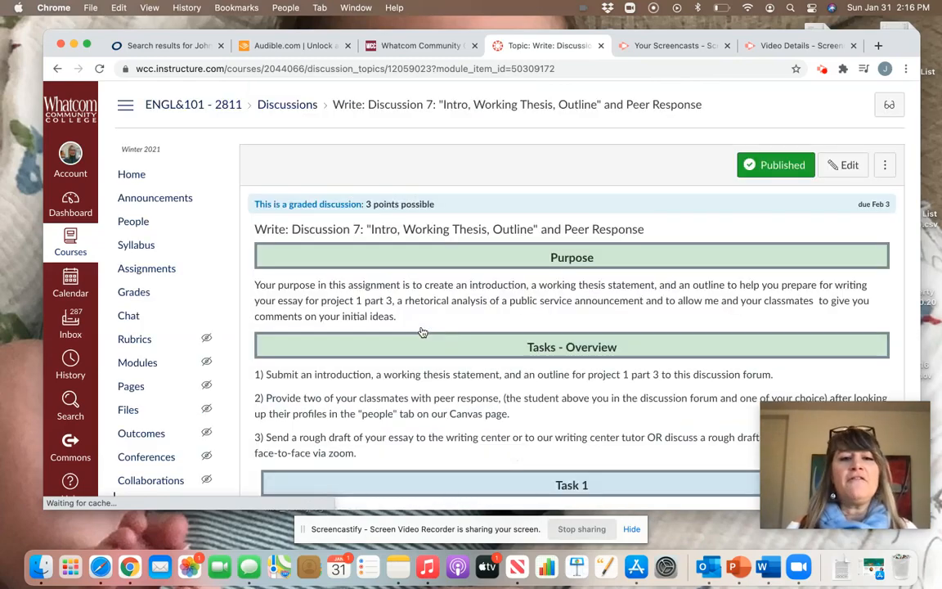
pyautogui.scroll(-3)
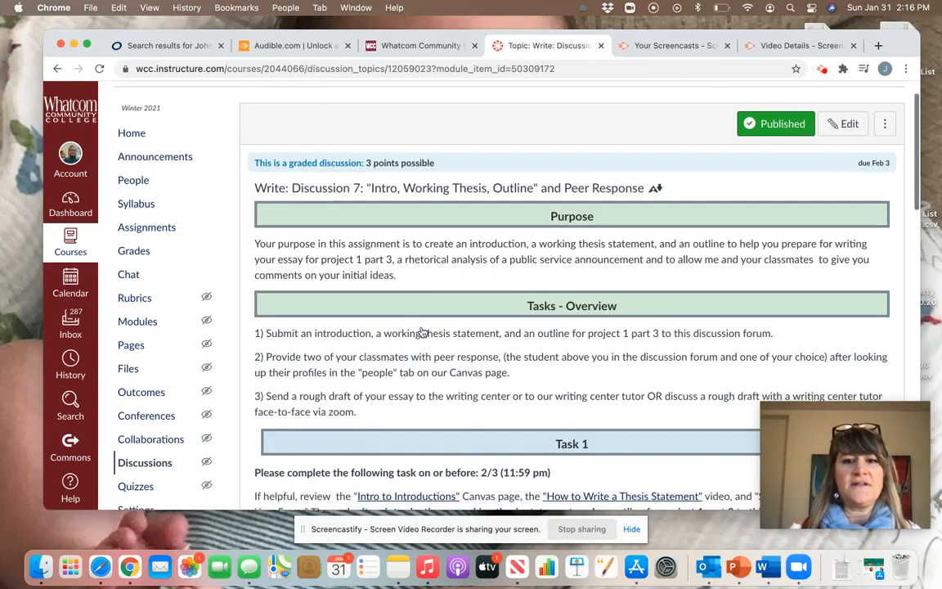
pyautogui.scroll(-3)
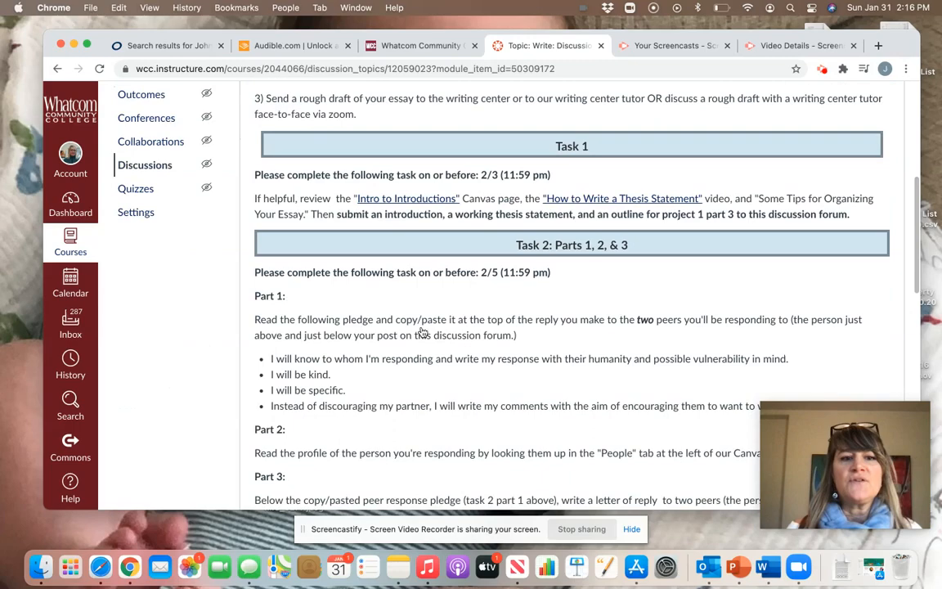
pyautogui.scroll(3)
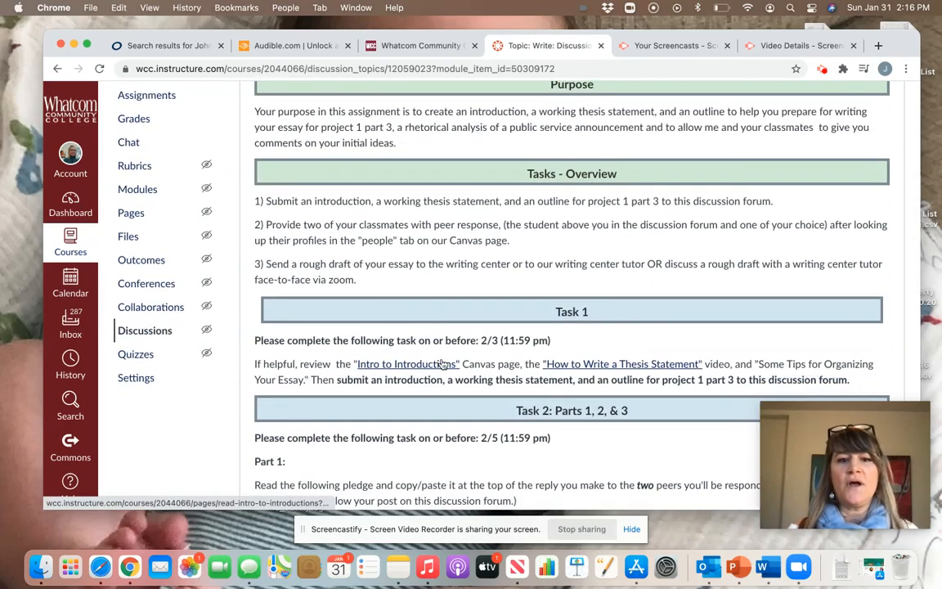
pyautogui.scroll(-3)
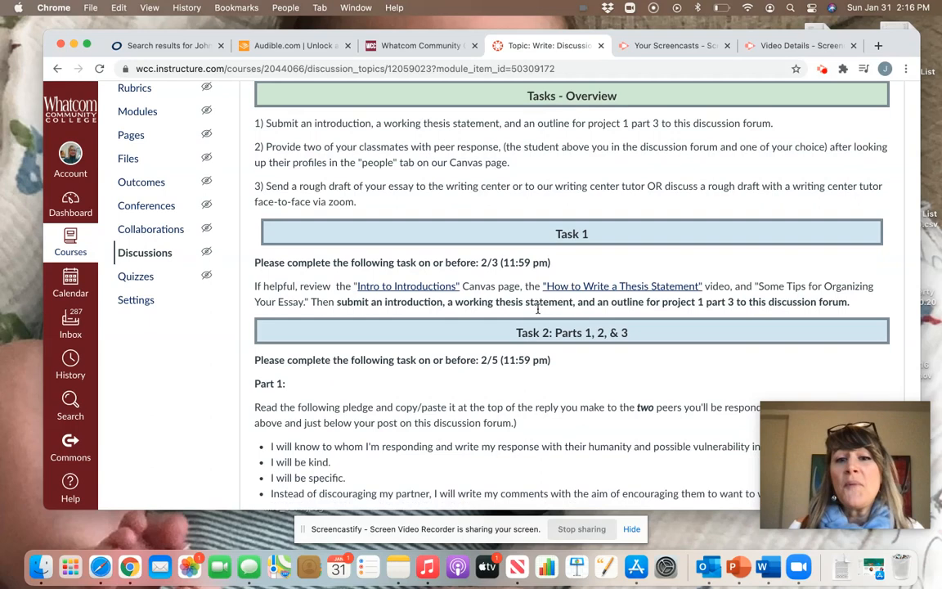
pyautogui.scroll(-3)
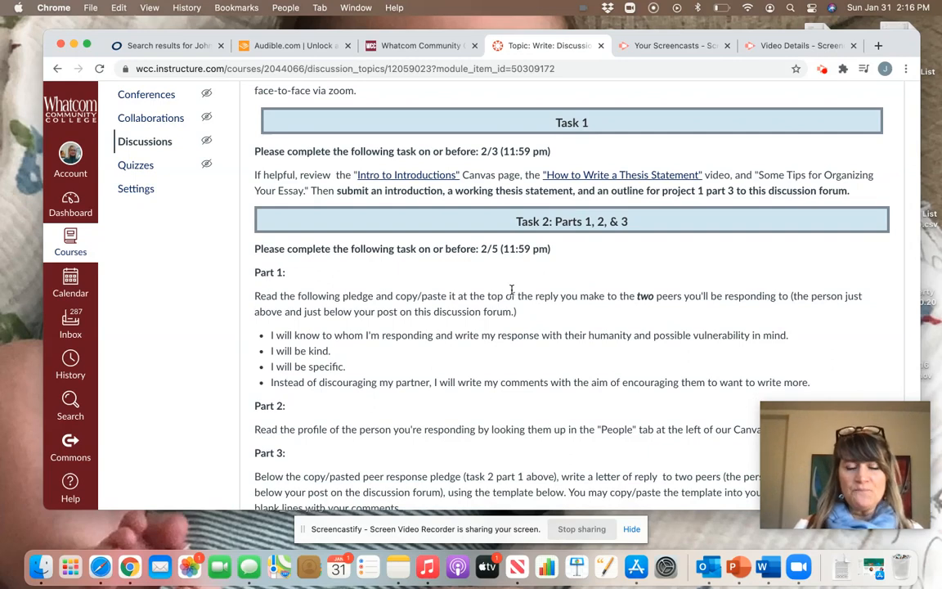
pyautogui.scroll(-3)
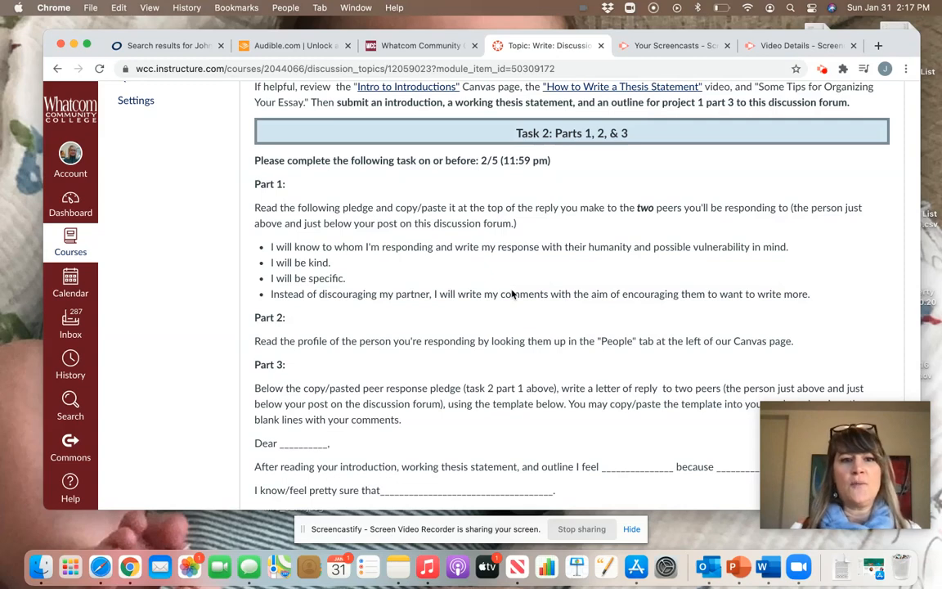
pyautogui.scroll(-3)
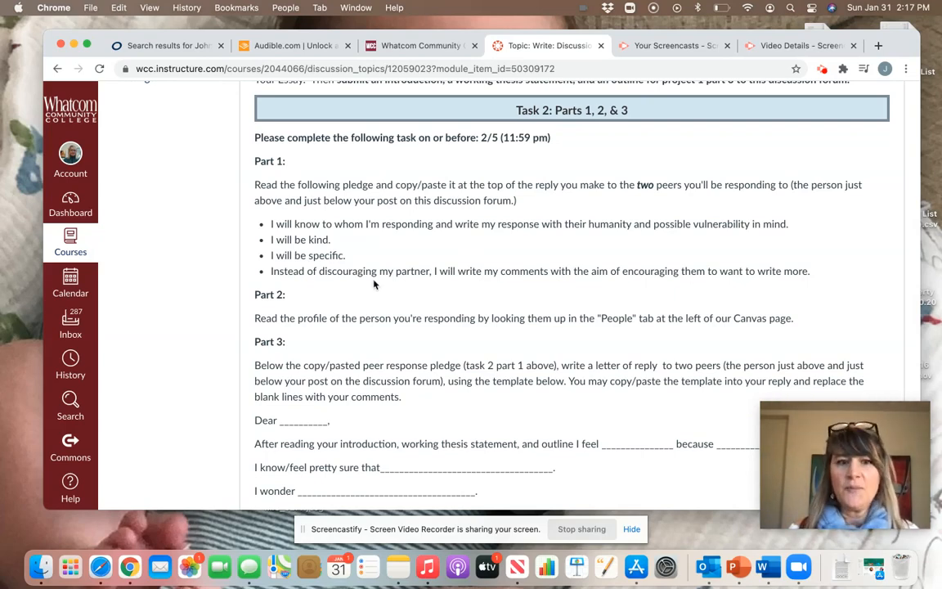
pyautogui.scroll(-3)
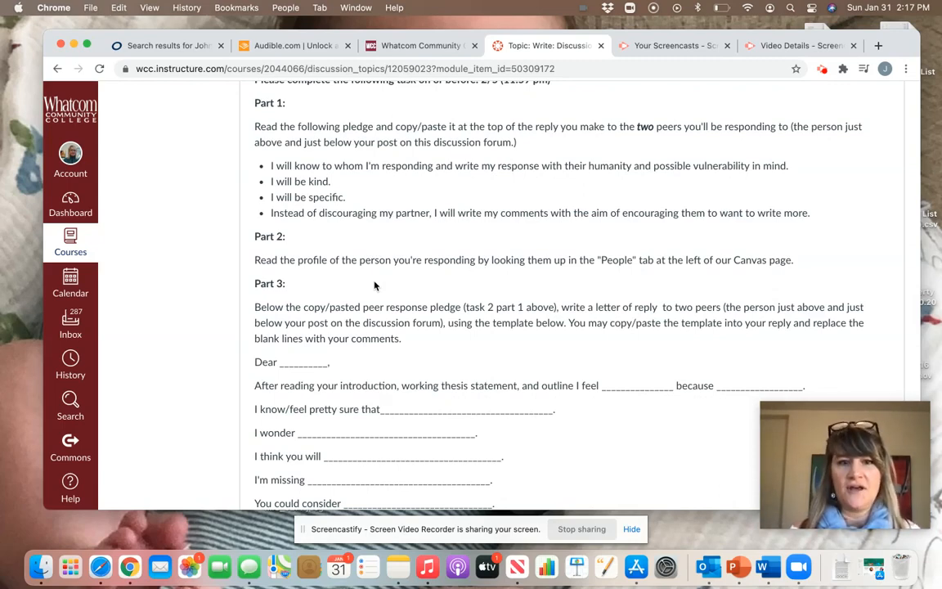
pyautogui.scroll(-3)
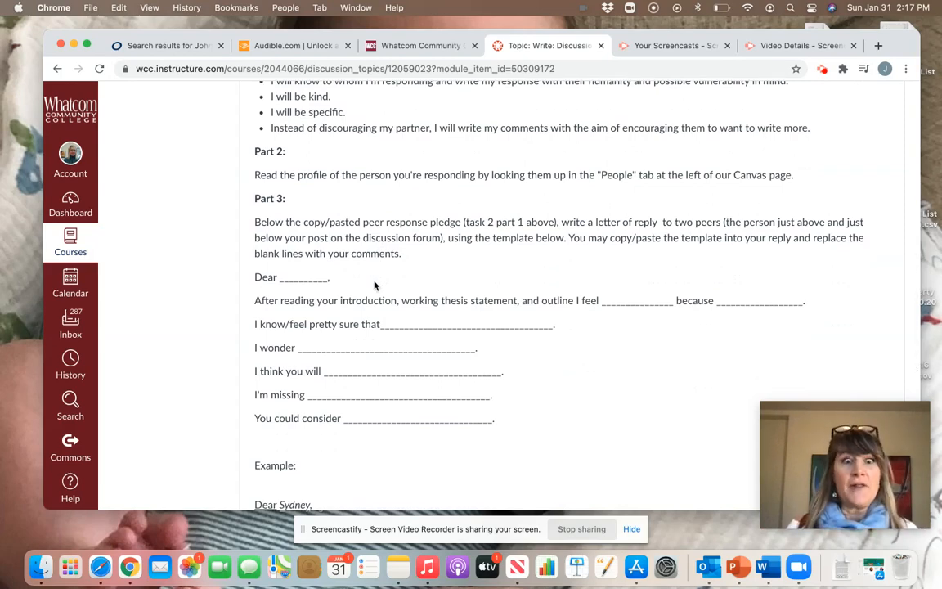
pyautogui.moveTo(296, 264)
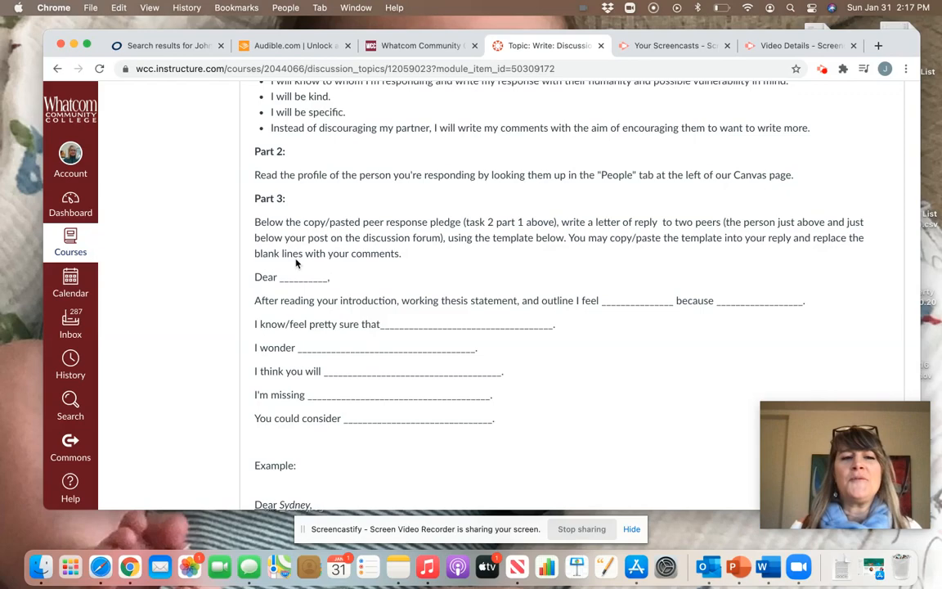
pyautogui.moveTo(284, 288)
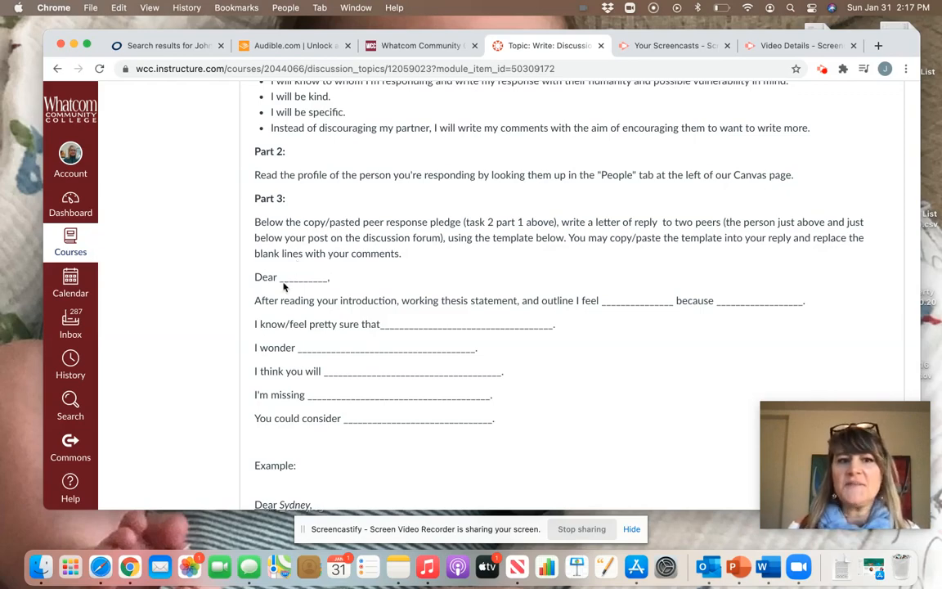
pyautogui.moveTo(293, 319)
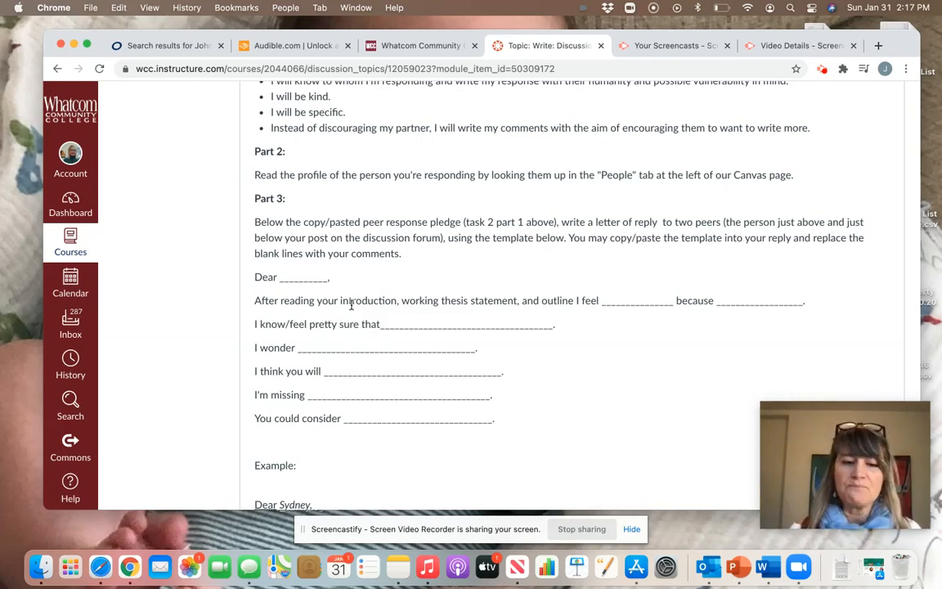
pyautogui.scroll(3)
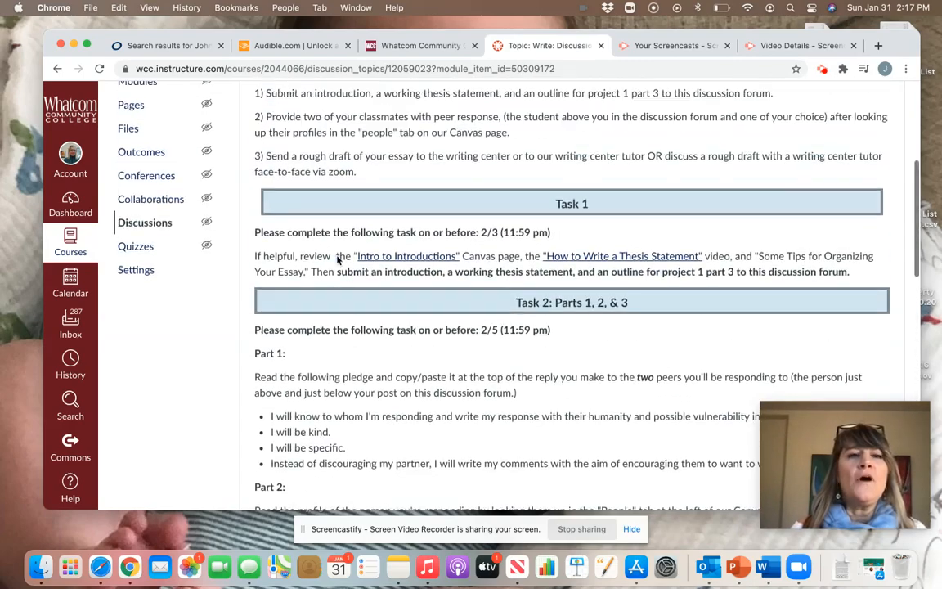
# Step: Scroll the Week 5 module items from the Day 1 notes down to Discussion 7
pyautogui.scroll(3)
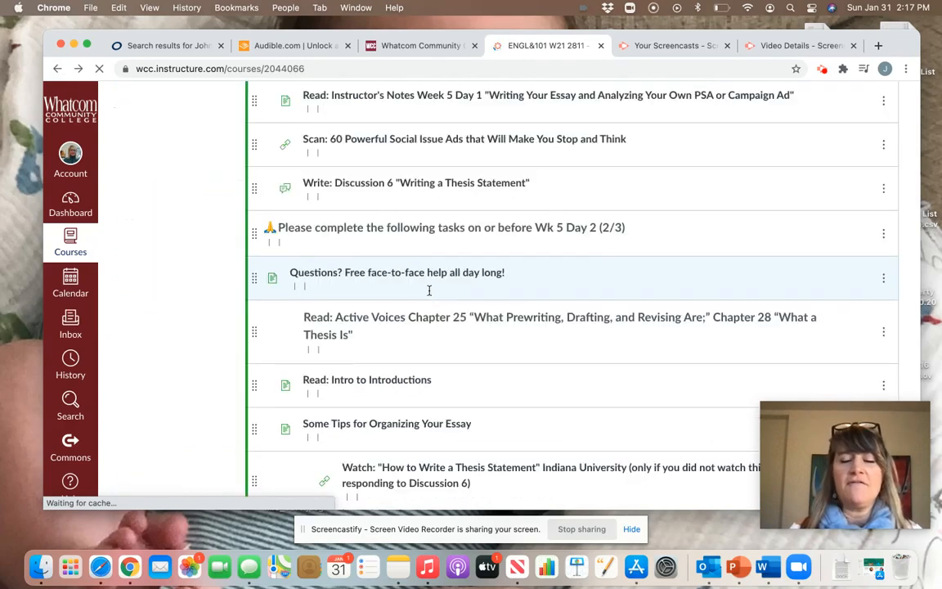
pyautogui.scroll(3)
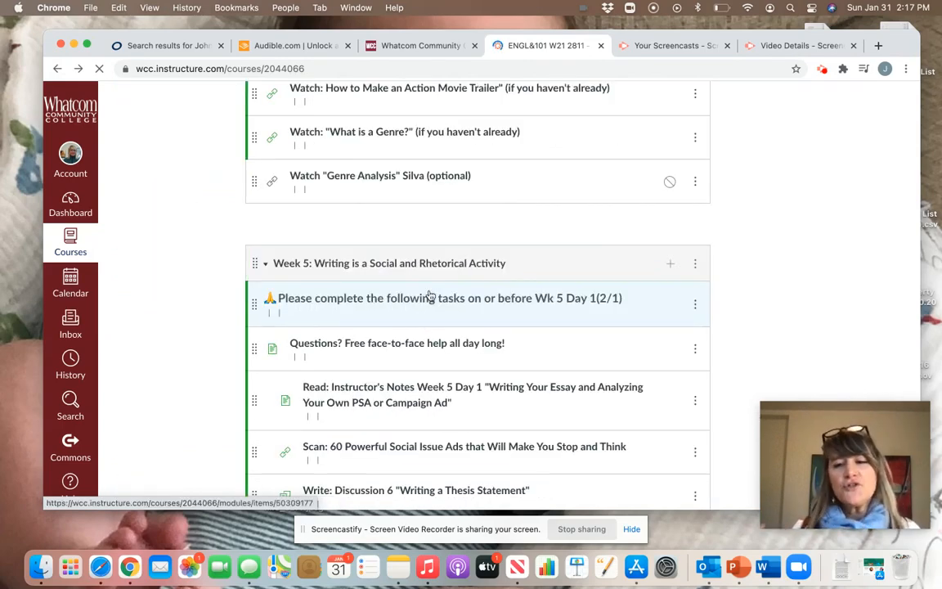
pyautogui.scroll(-3)
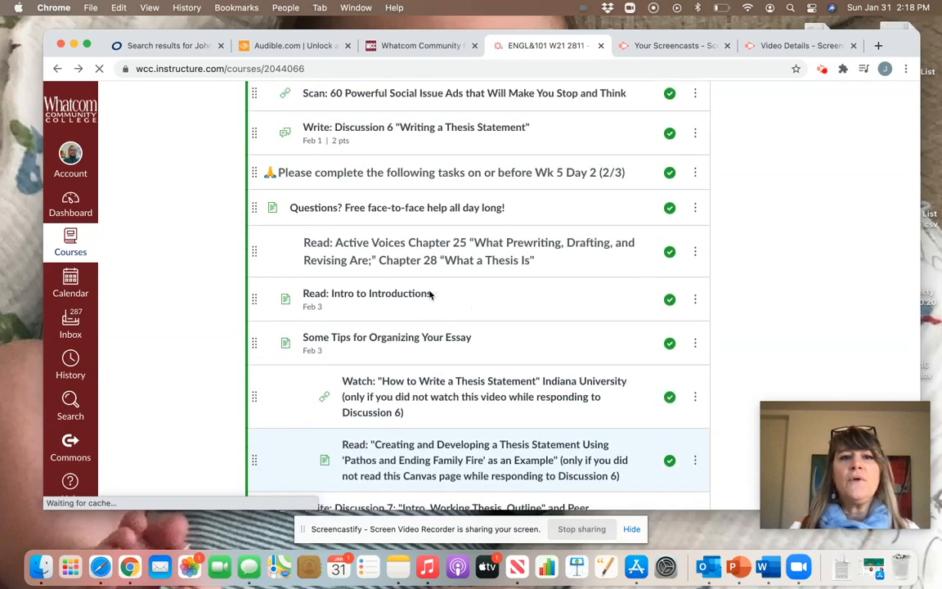
pyautogui.scroll(3)
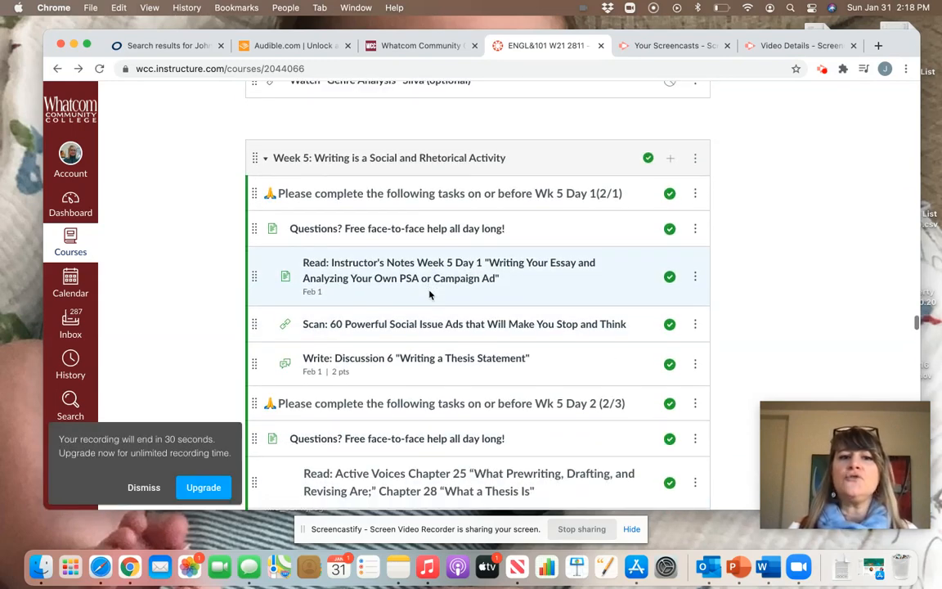
pyautogui.moveTo(432, 278)
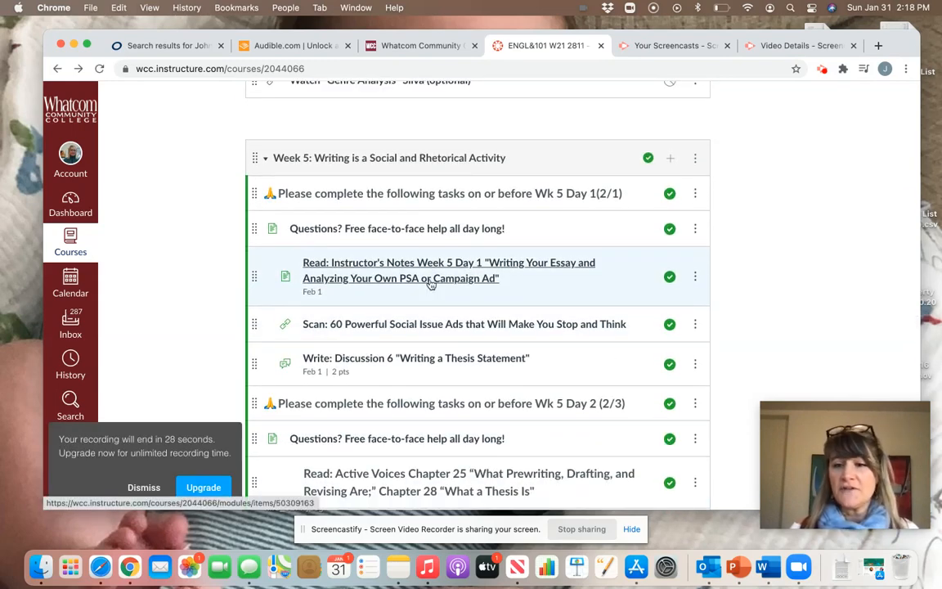
pyautogui.moveTo(431, 284)
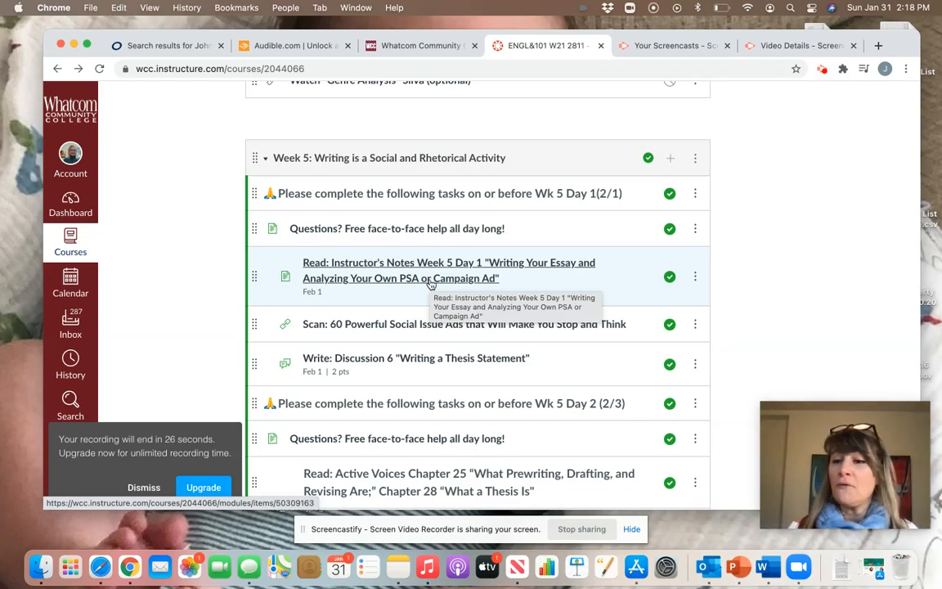
pyautogui.scroll(-3)
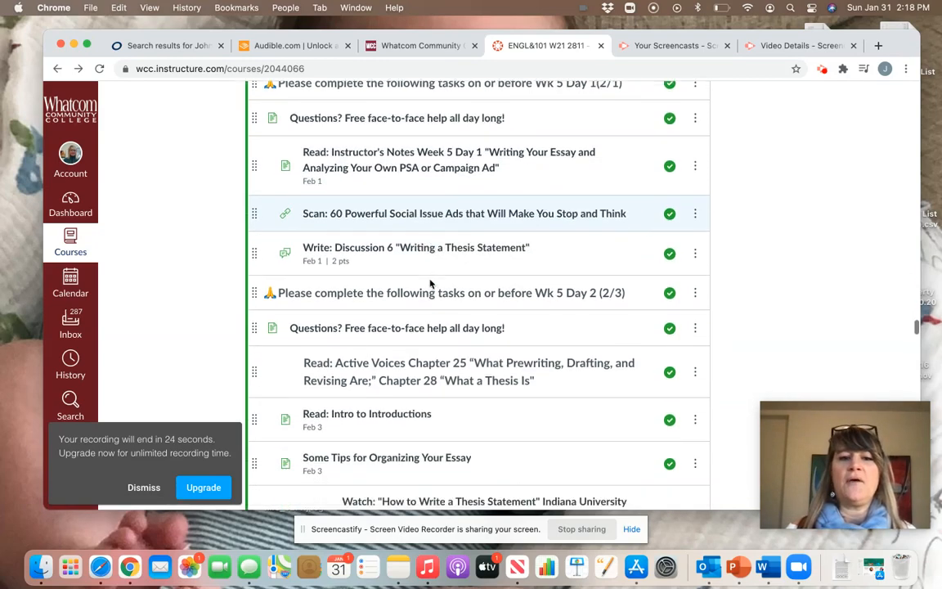
pyautogui.scroll(-3)
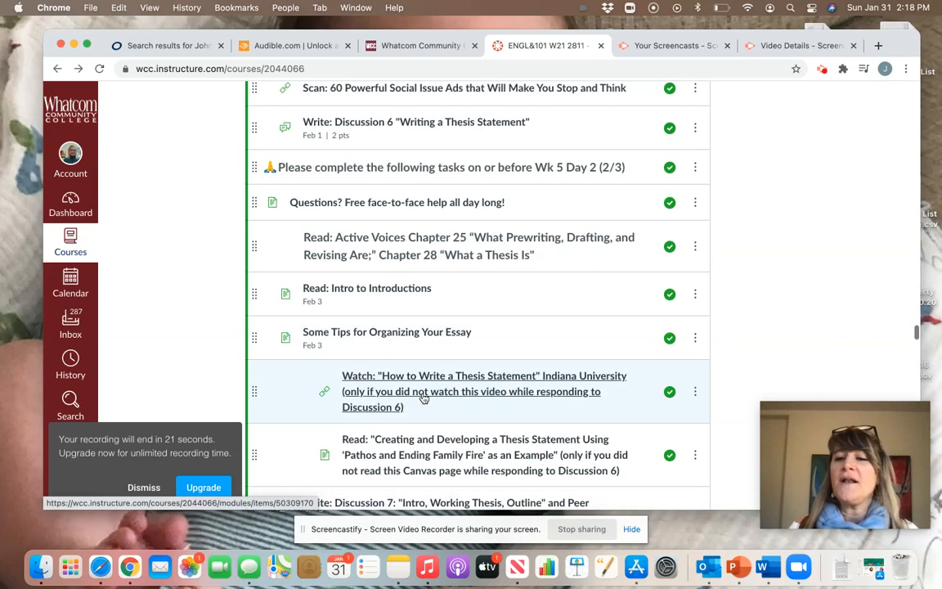
pyautogui.moveTo(424, 399)
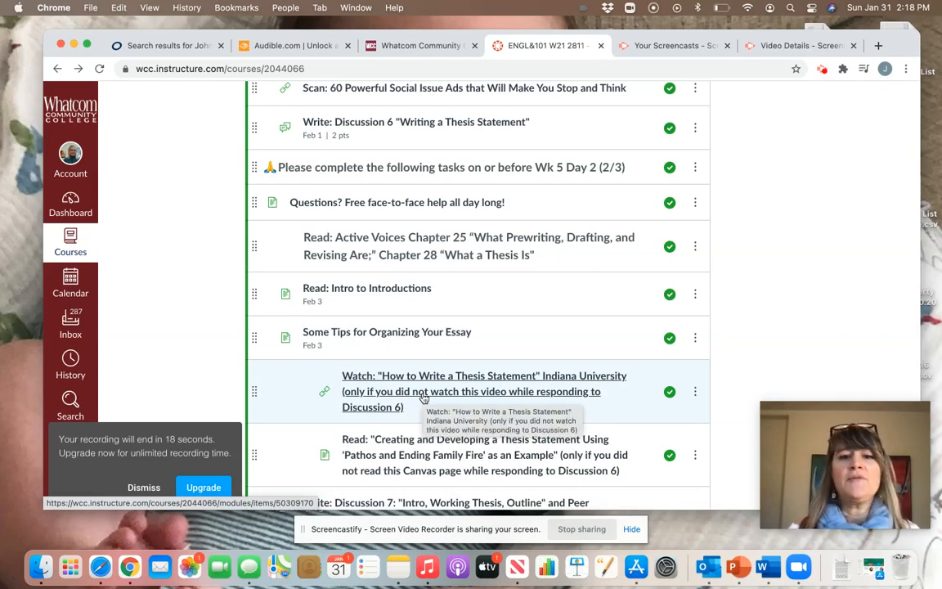
pyautogui.scroll(-3)
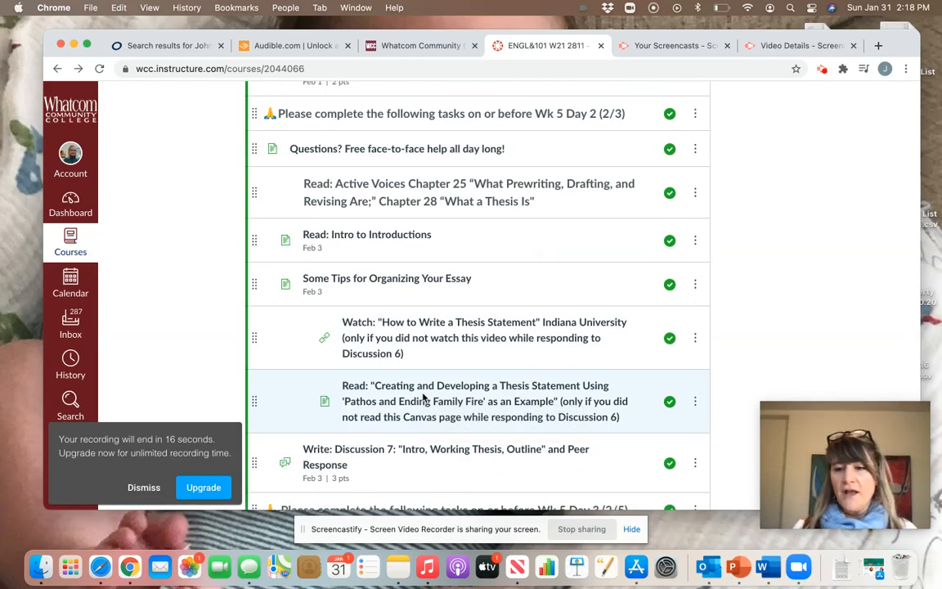